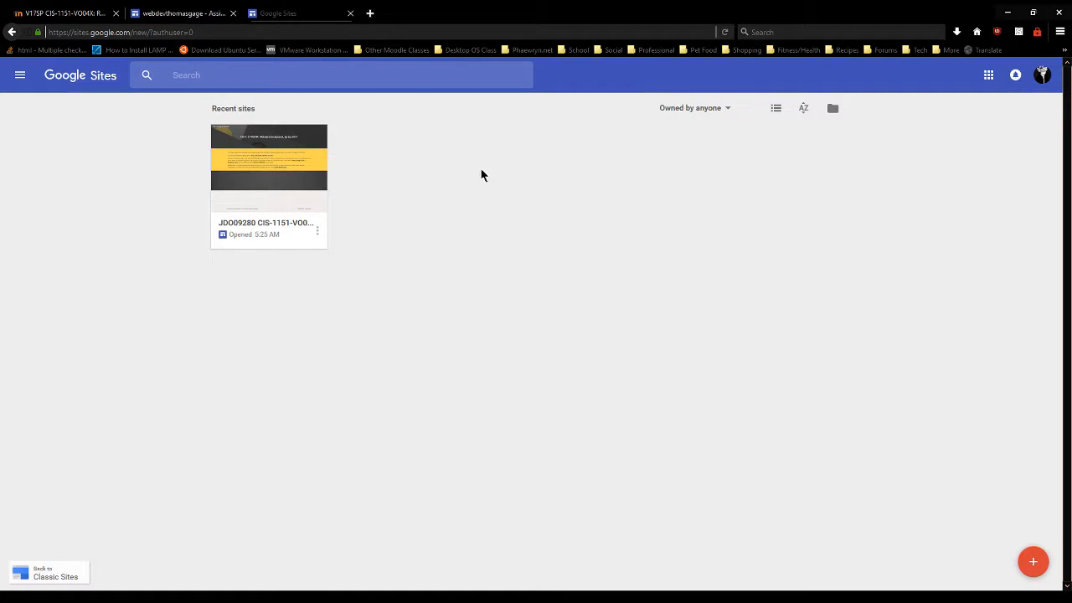
mouse_move(479, 171)
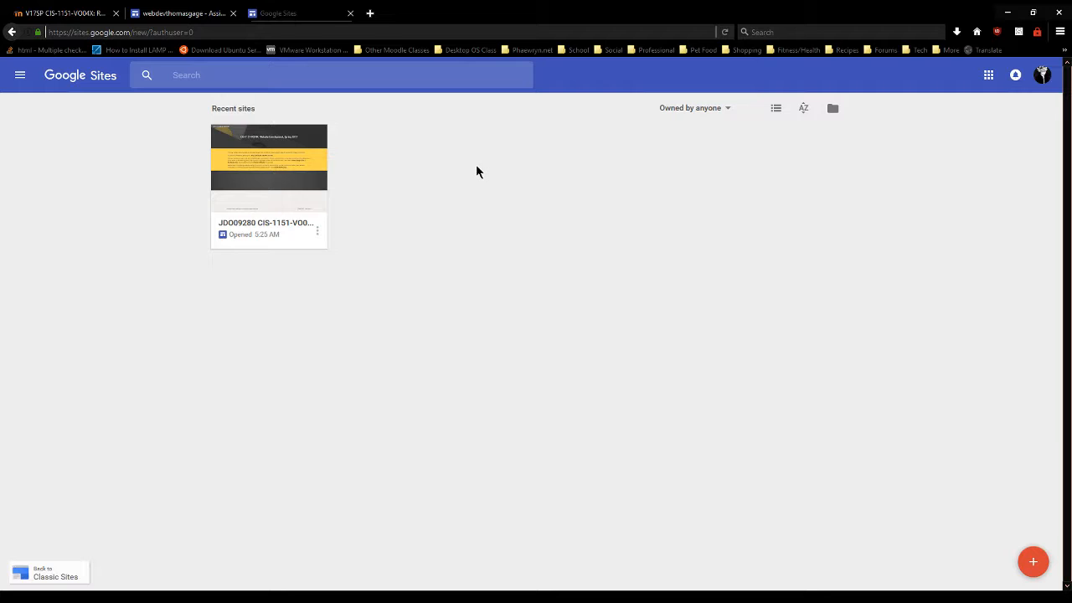
mouse_move(479, 166)
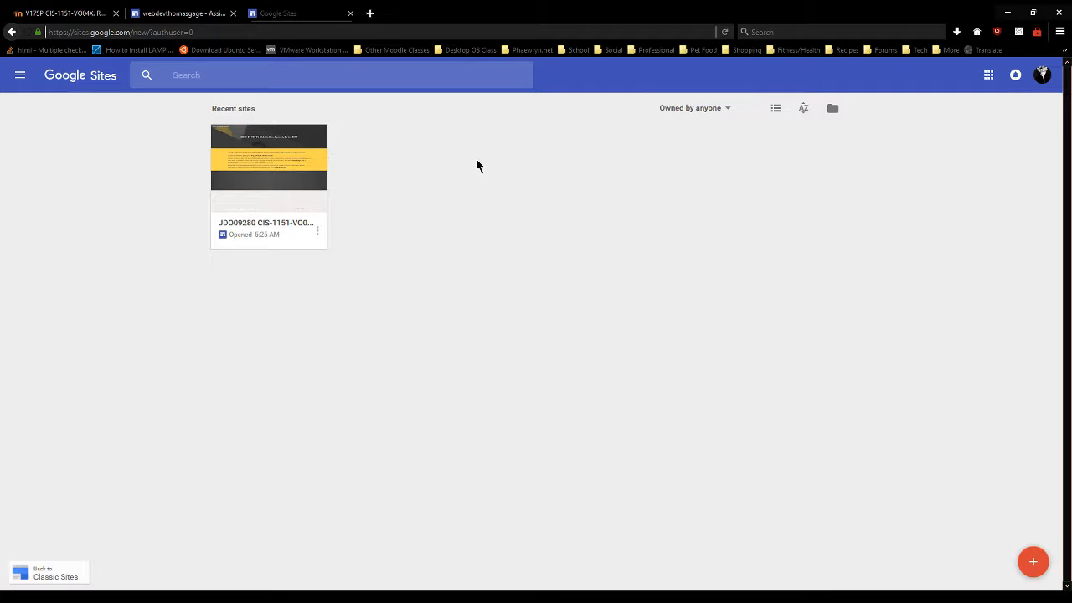
mouse_move(466, 158)
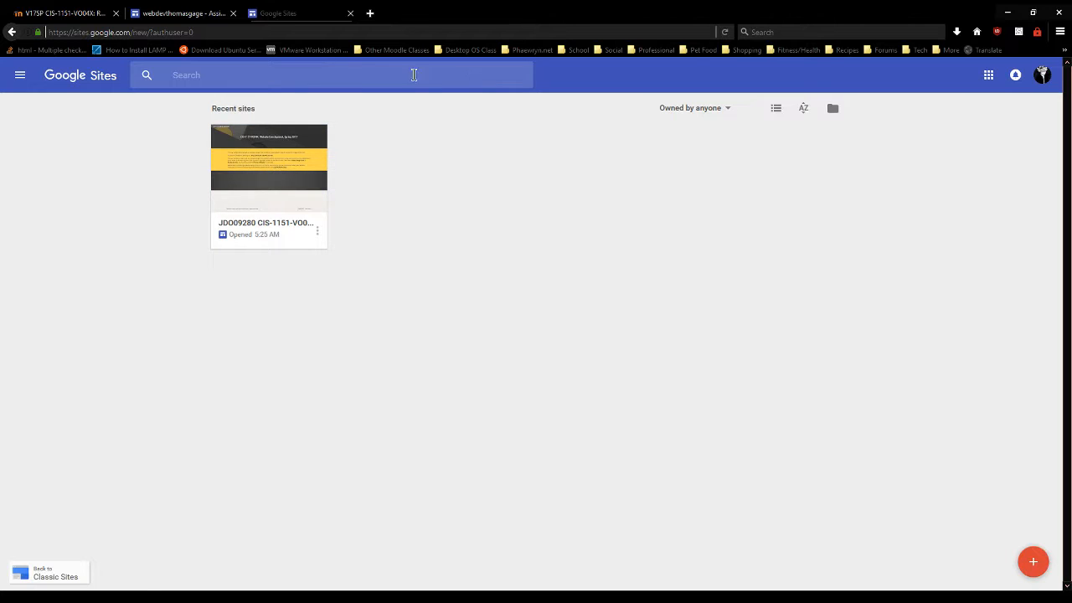
mouse_move(303, 196)
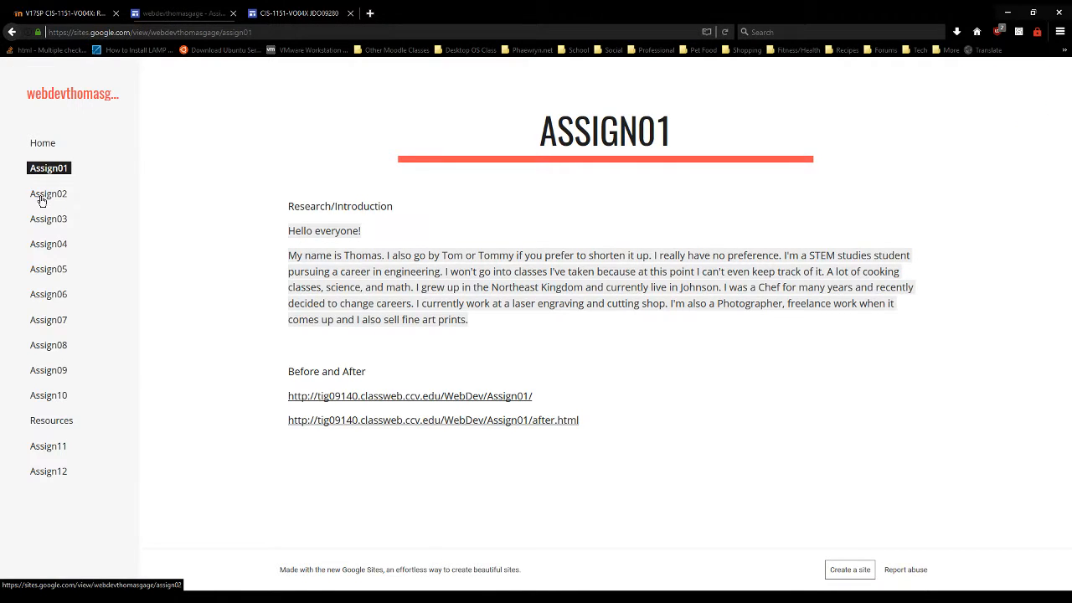
Browse the other student's published site through its Assign02 and later assignment pages.
click(47, 194)
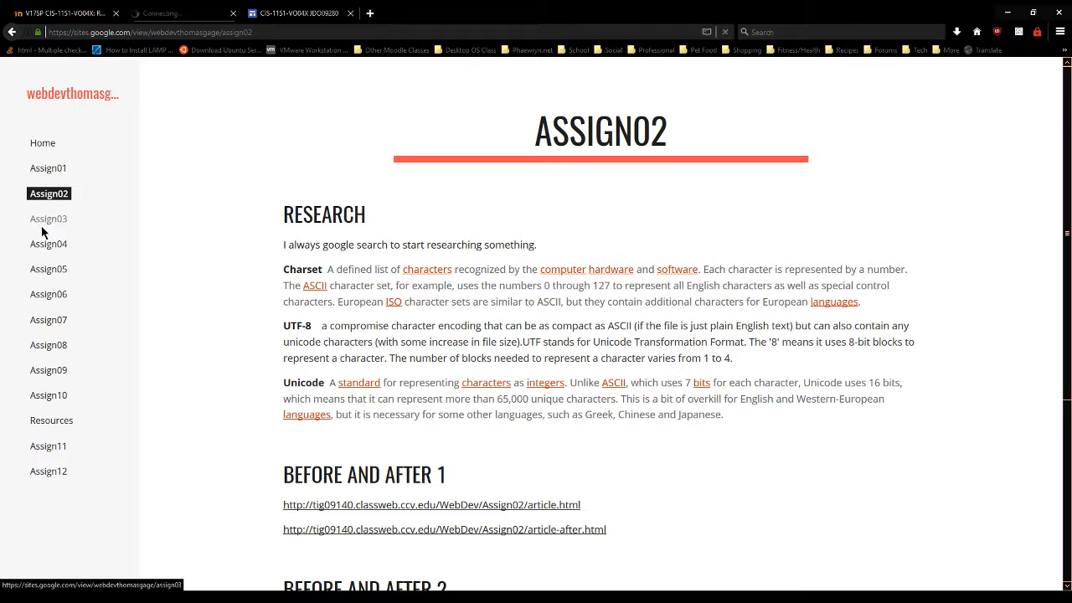
click(47, 245)
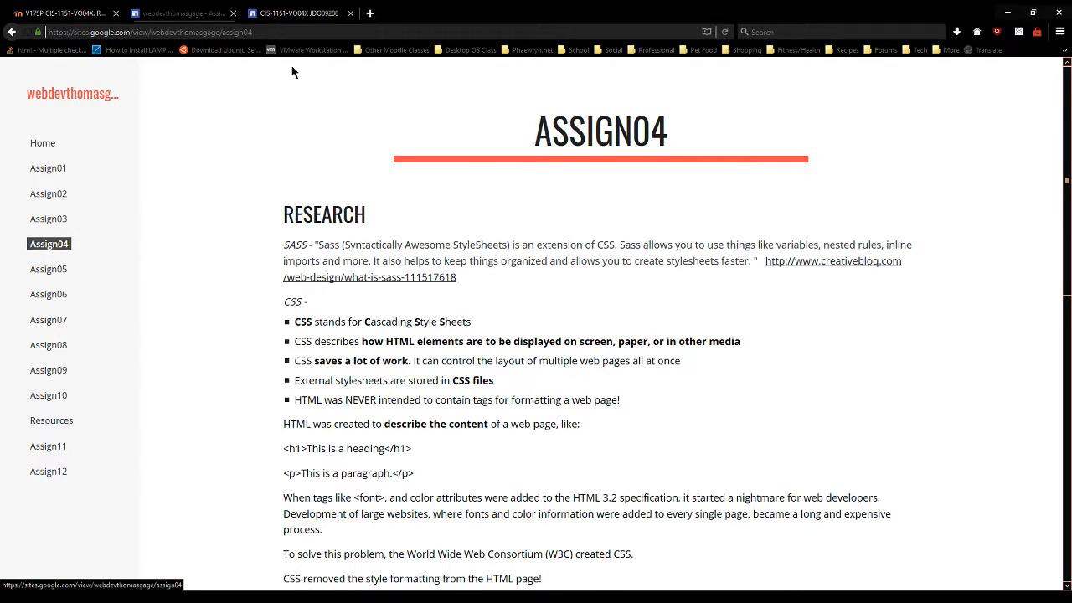
Show the Classwork page in the own site's editor, briefly checking the other student's site and the main.html link box.
click(298, 13)
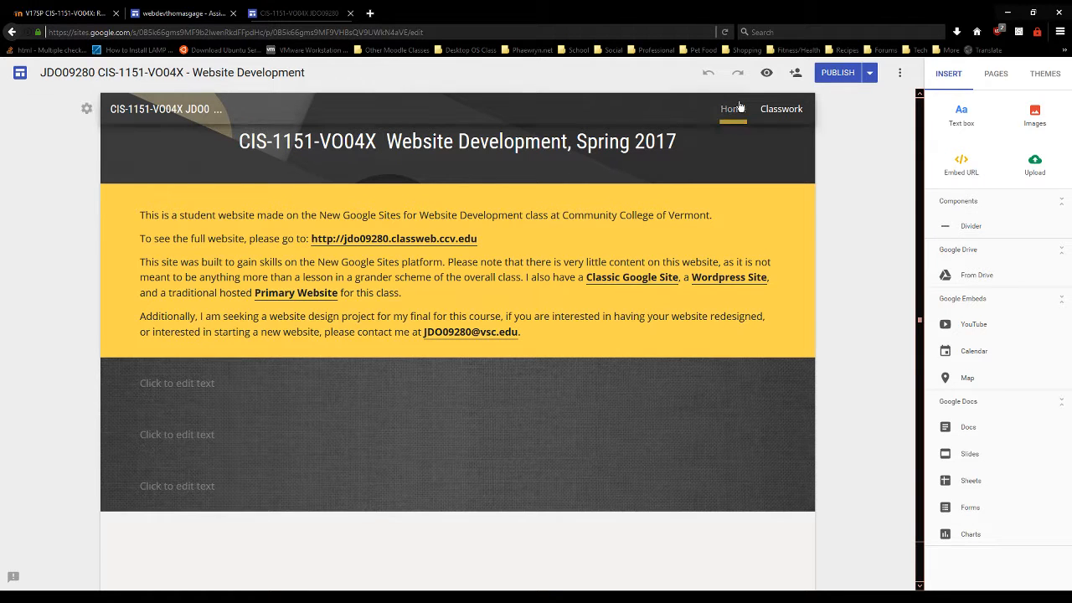
mouse_move(789, 114)
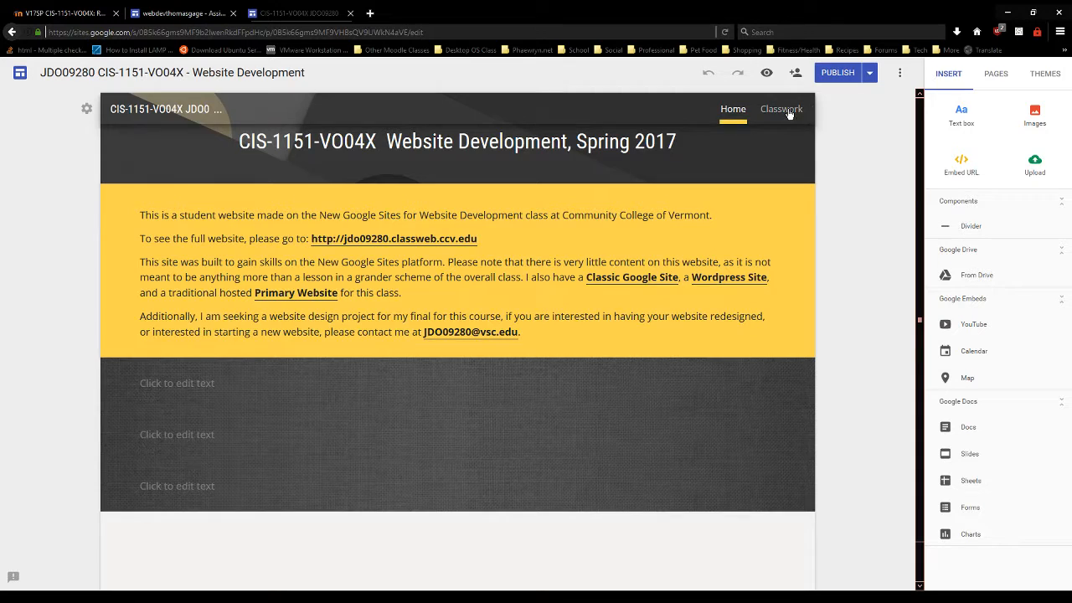
click(781, 109)
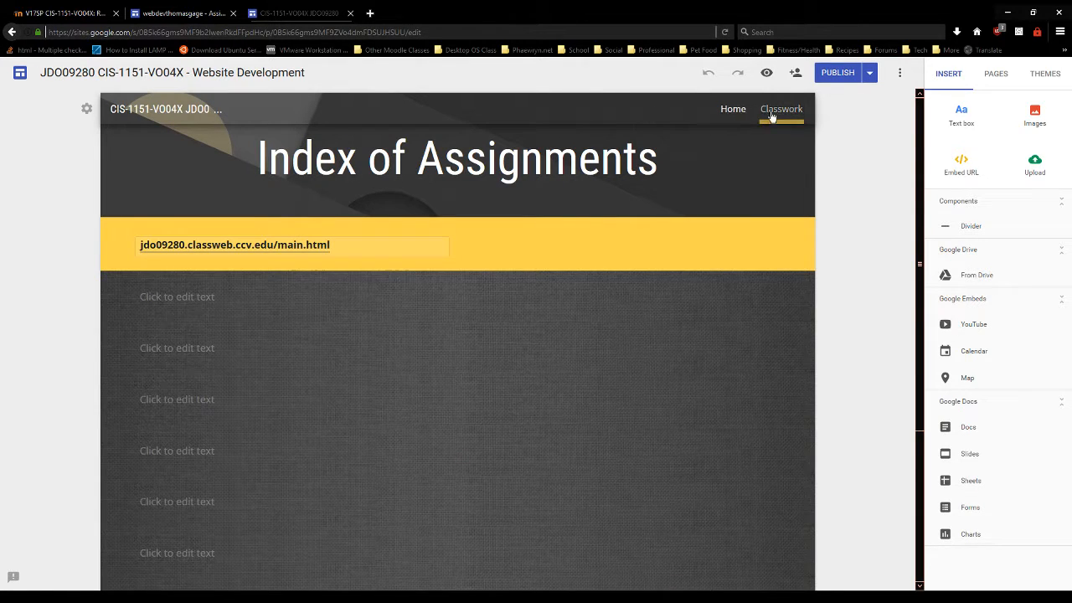
click(181, 14)
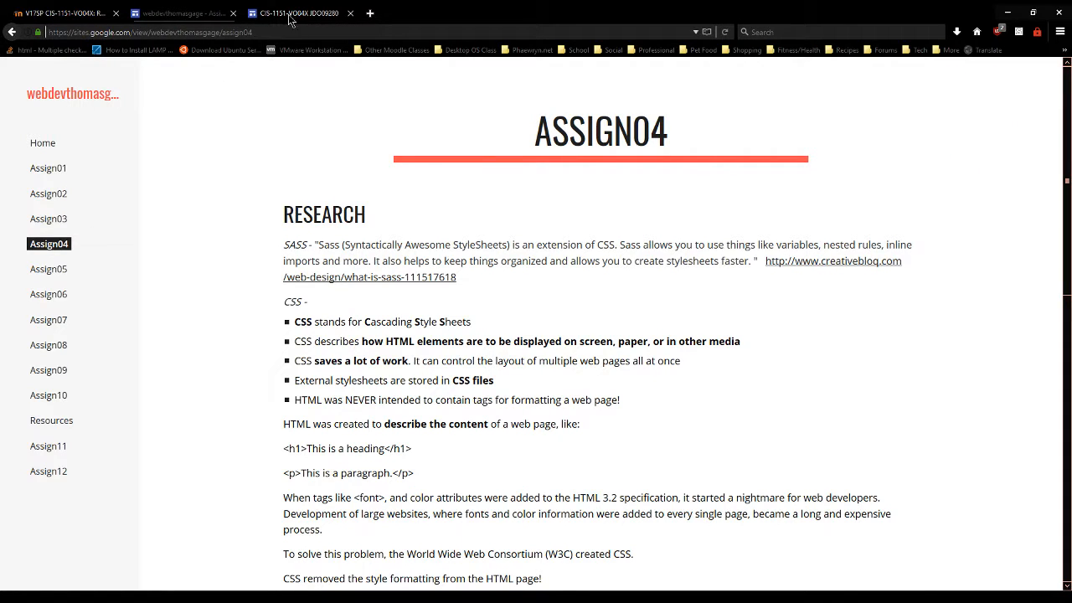
click(295, 13)
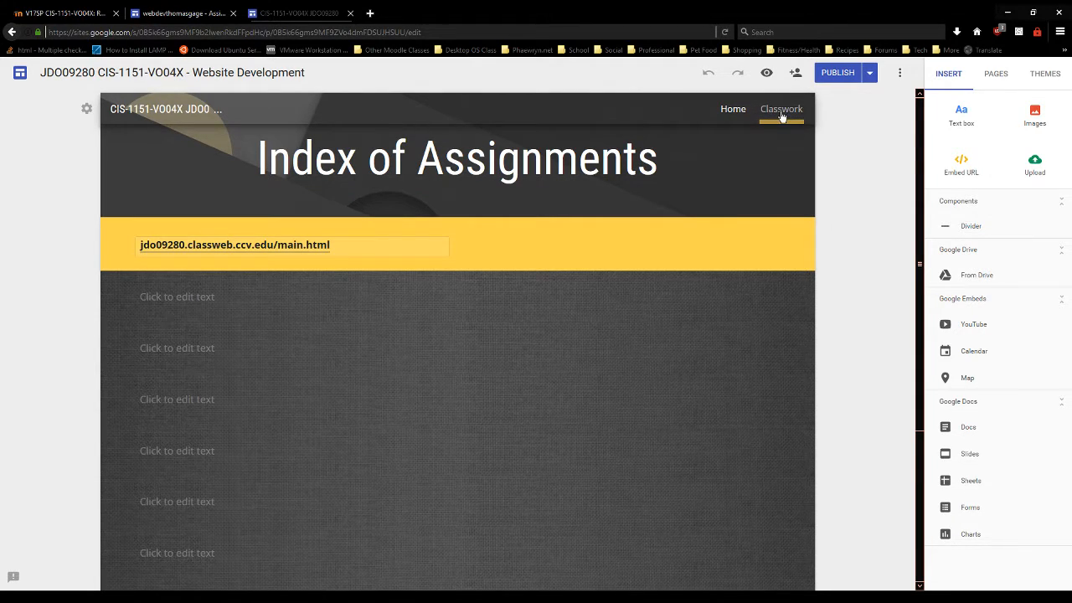
click(235, 245)
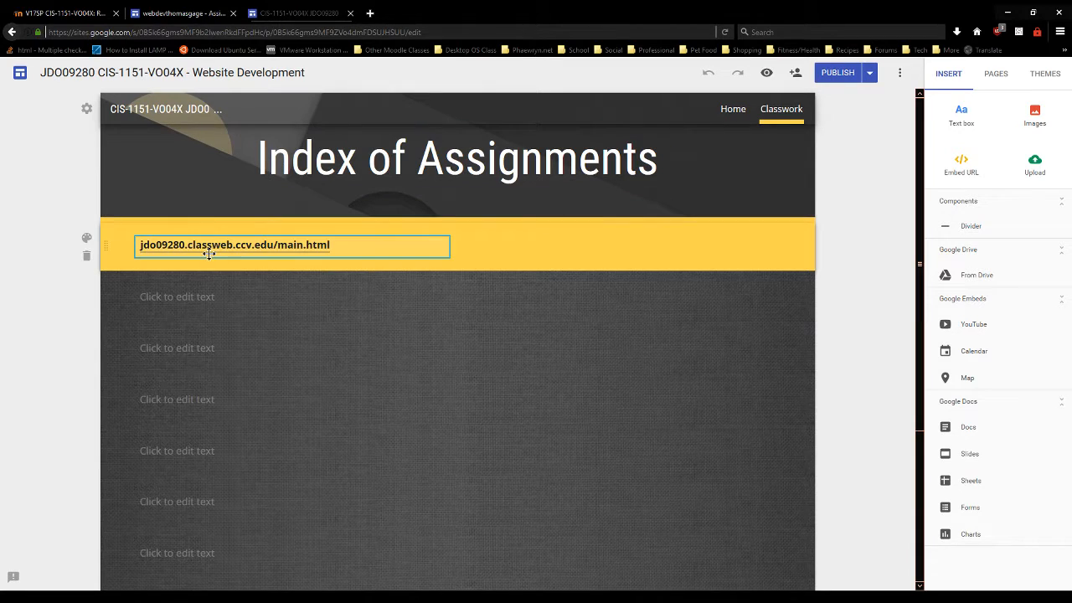
click(843, 188)
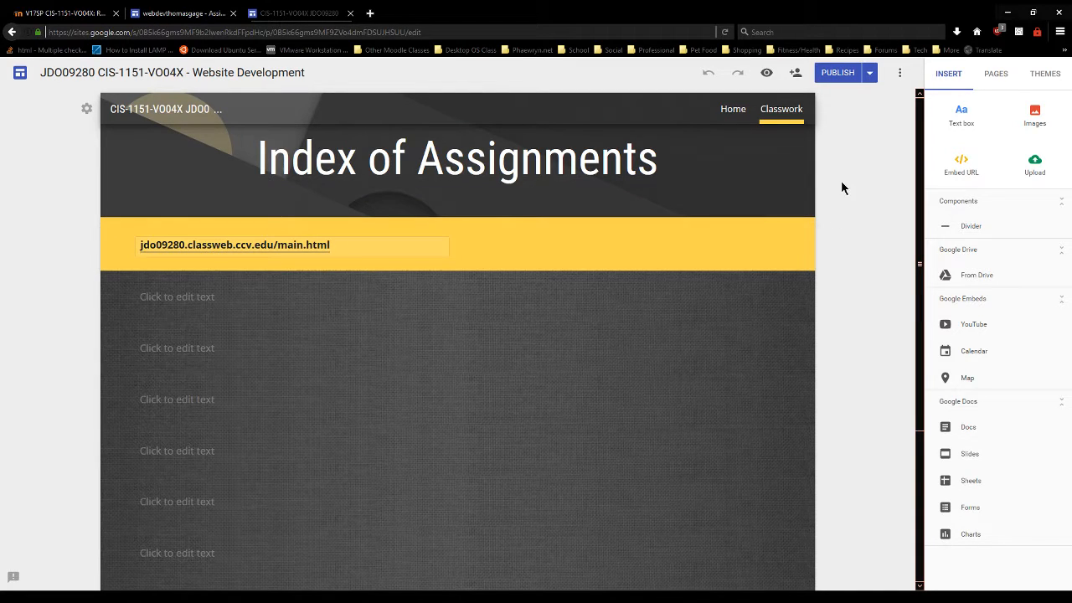
mouse_move(781, 111)
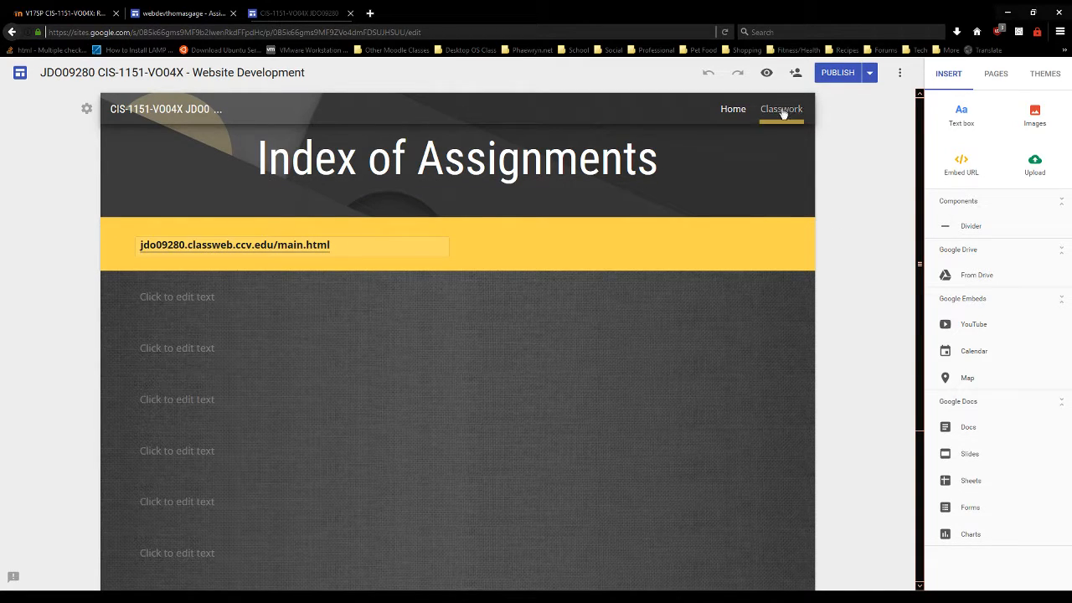
mouse_move(844, 90)
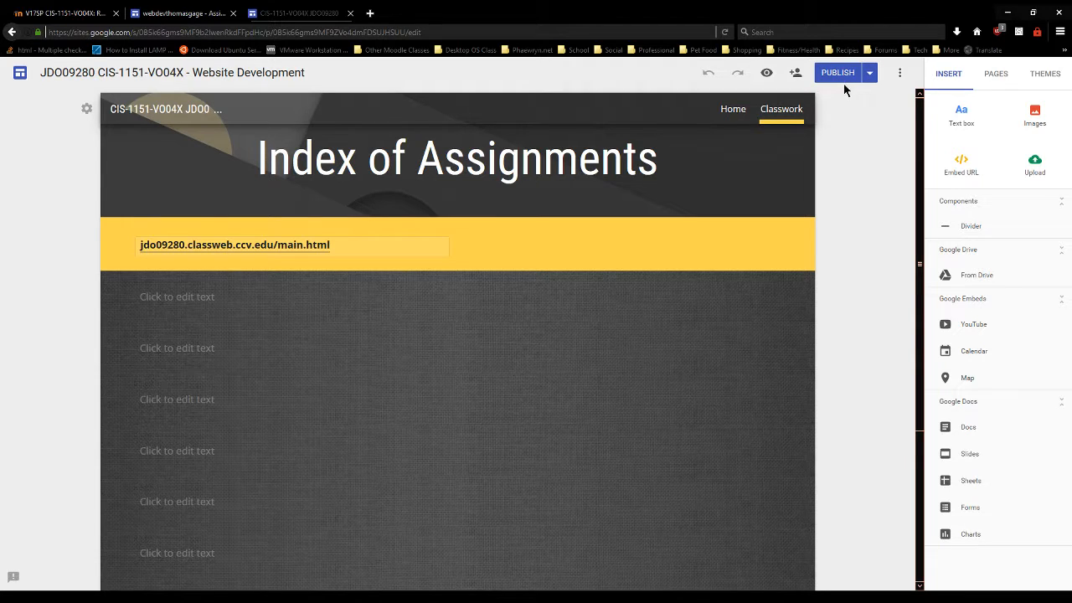
mouse_move(838, 74)
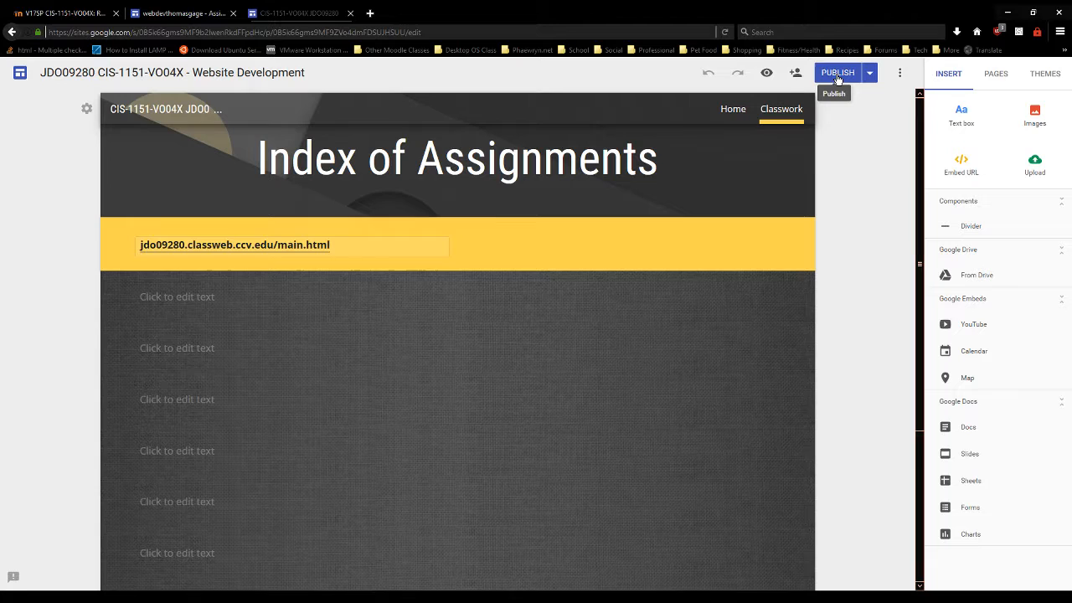
Publish the class website's latest changes until the success confirmation appears.
click(838, 74)
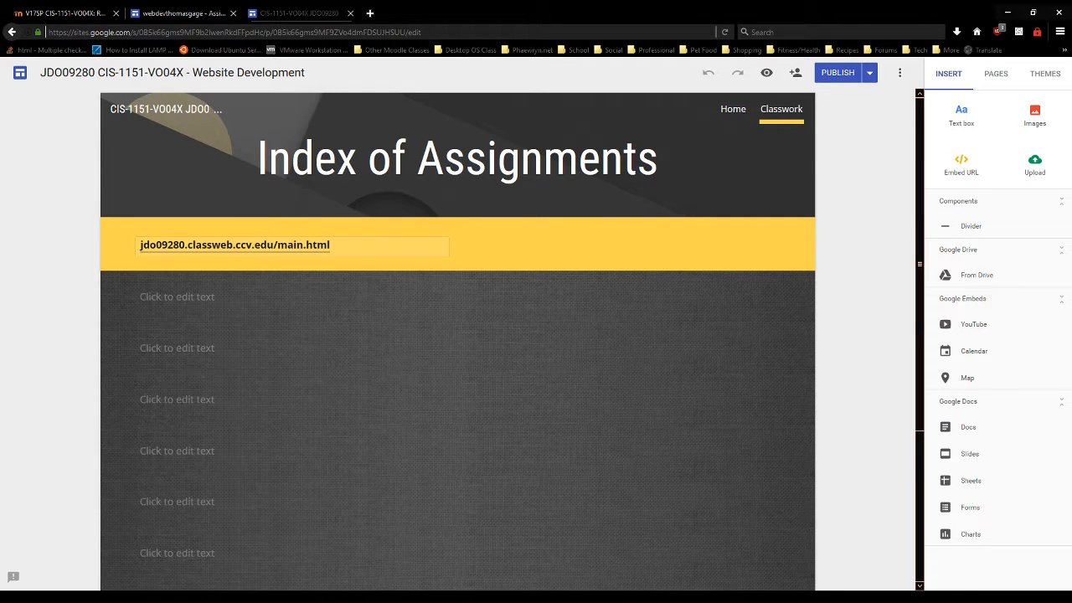
mouse_move(841, 76)
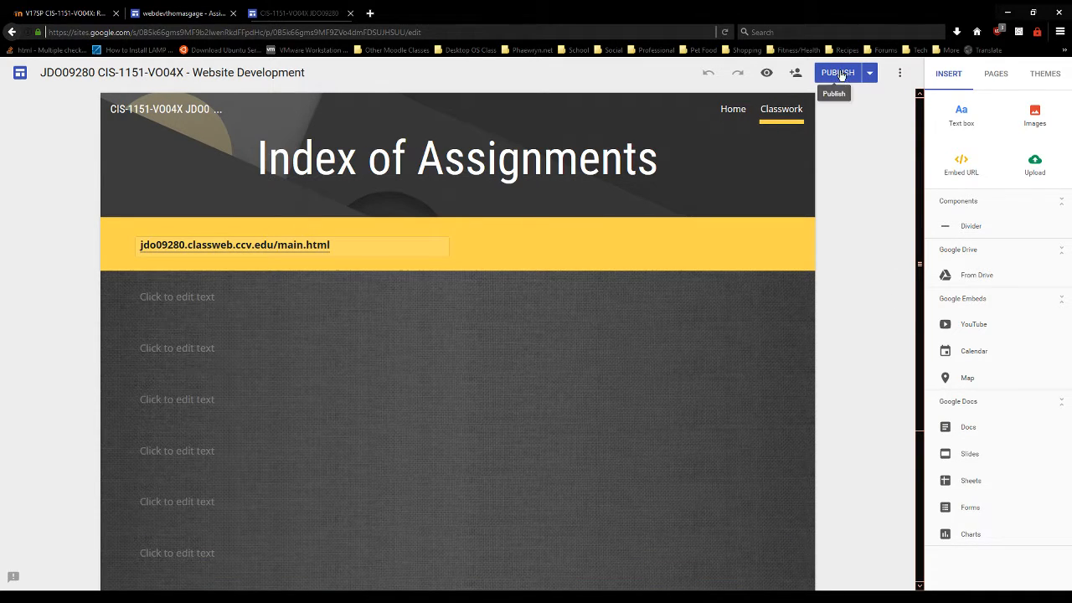
click(839, 74)
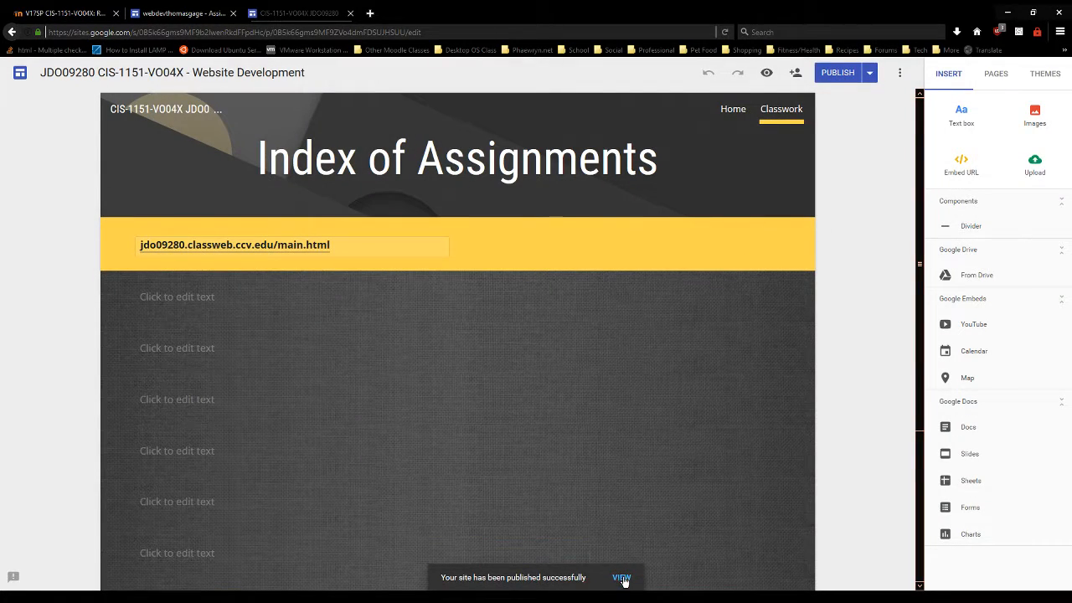
View the published Classwork page and select its public address in the address bar.
click(621, 578)
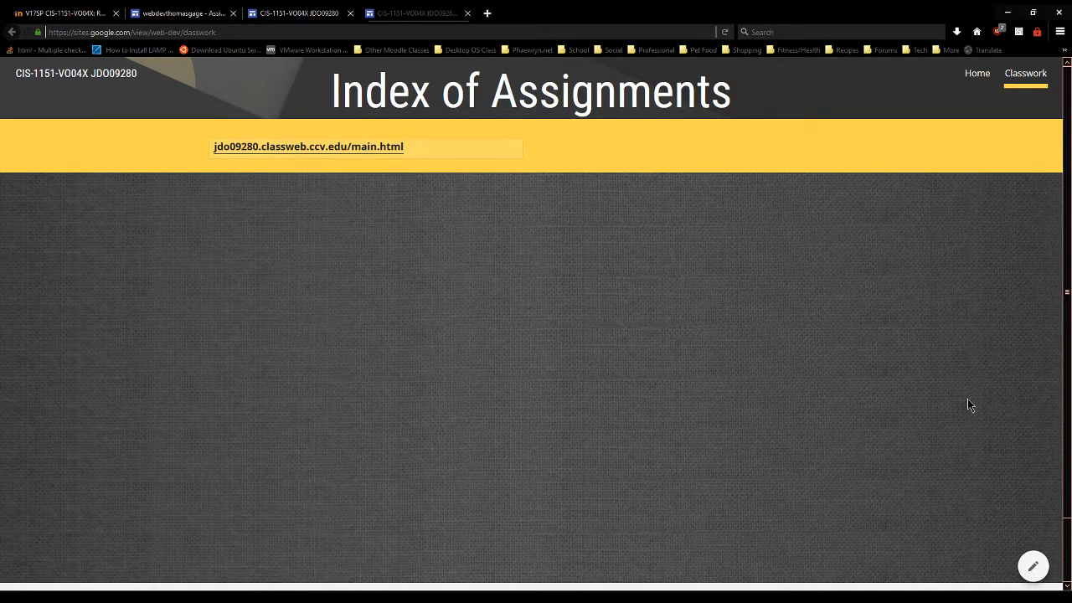
mouse_move(1034, 566)
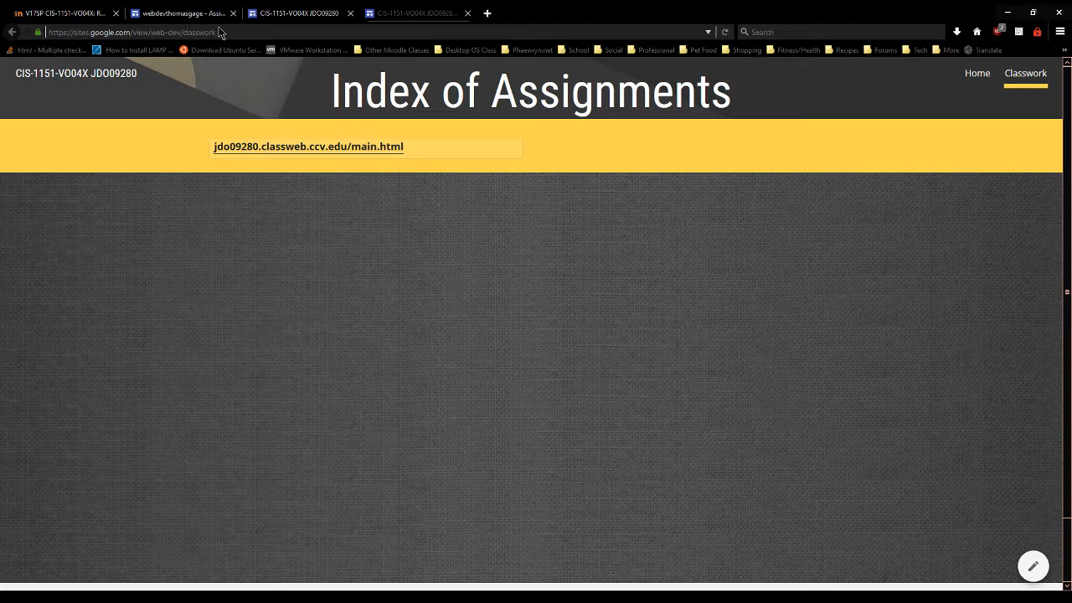
click(134, 32)
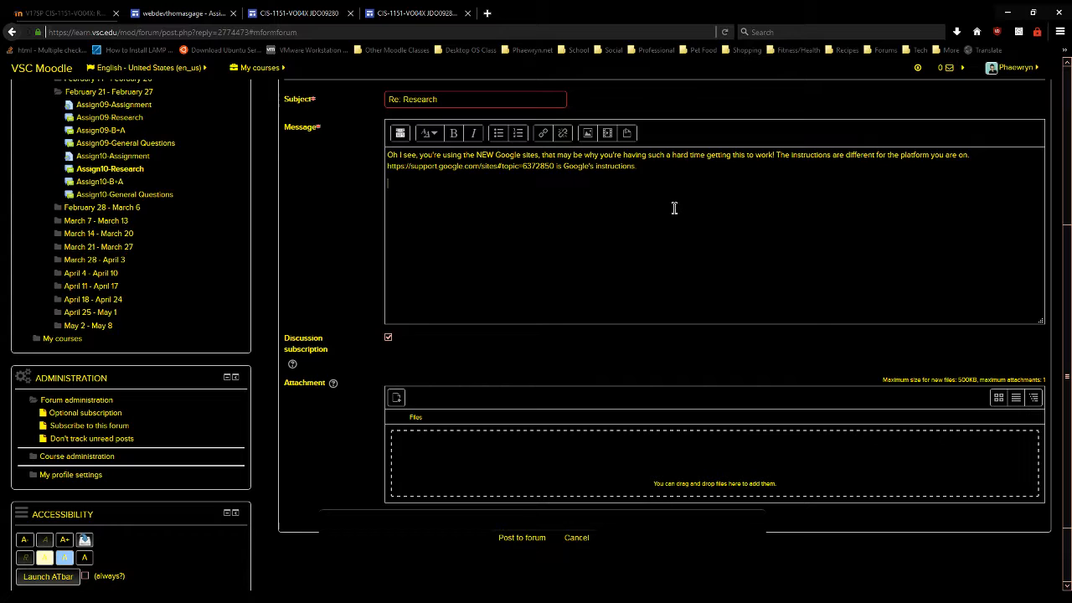
text(https://sites.google.com/view/web-dev/classwork)
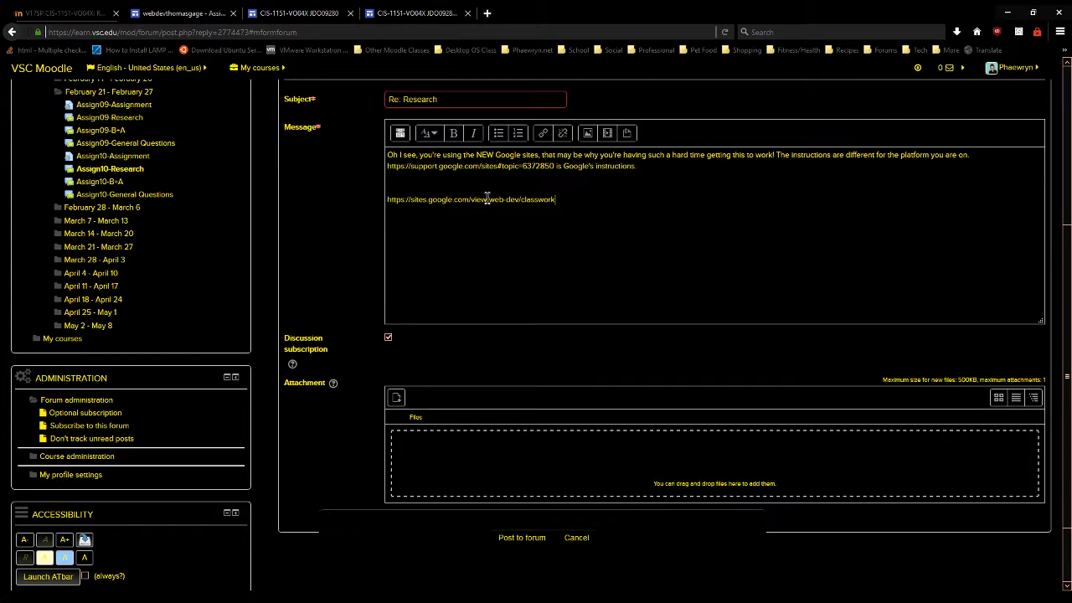
mouse_move(511, 199)
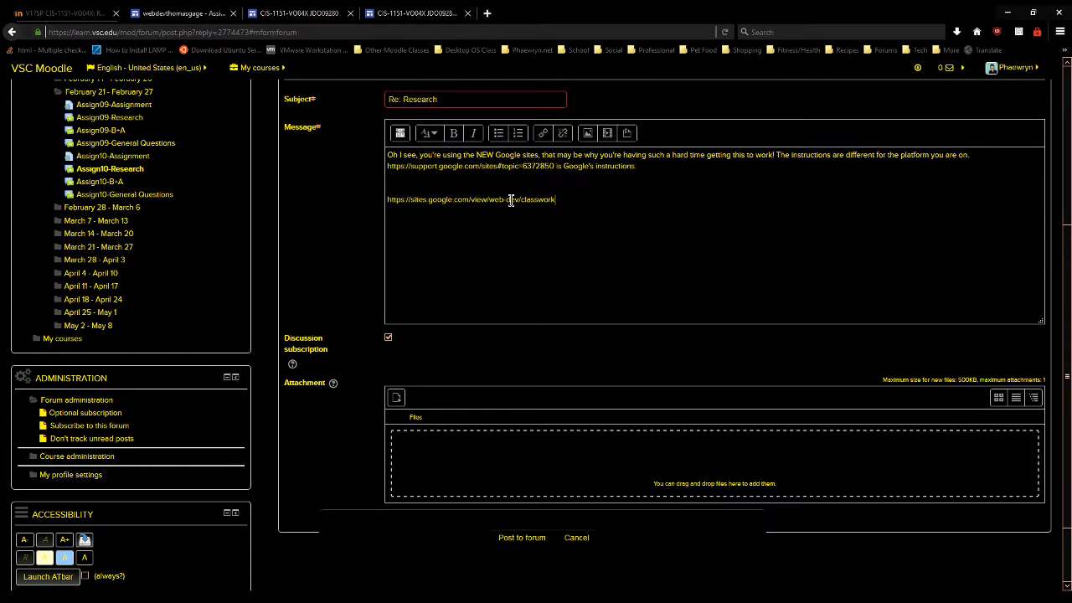